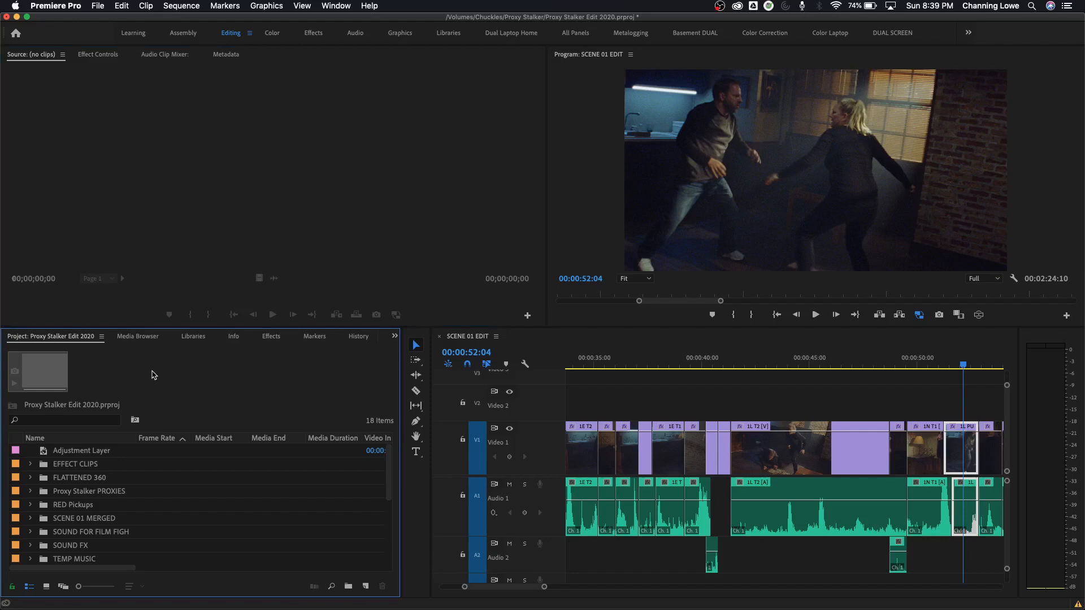
mouse_move(295, 446)
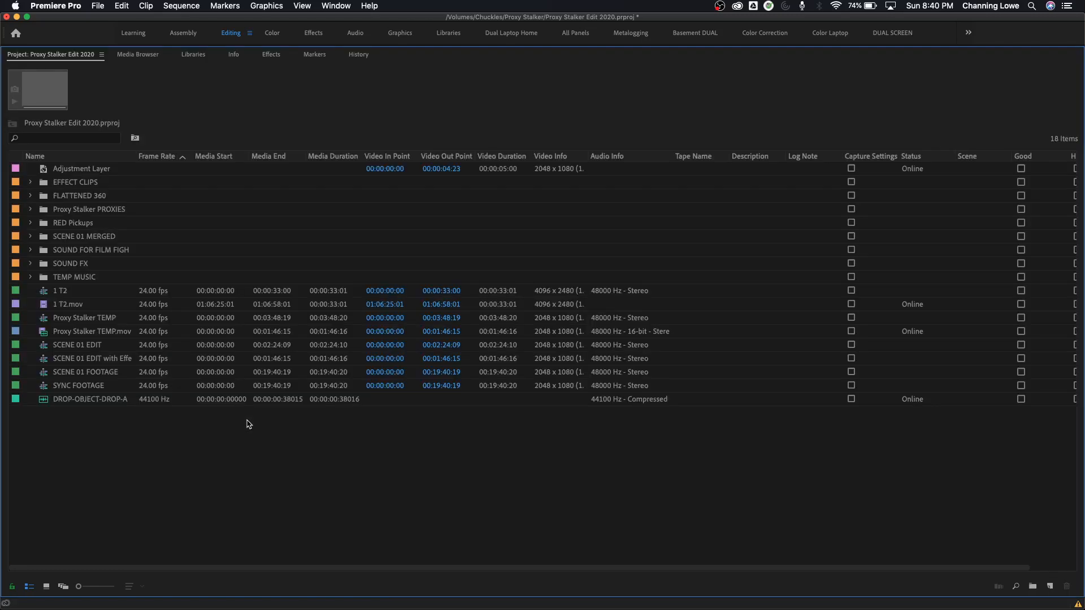
mouse_move(148, 198)
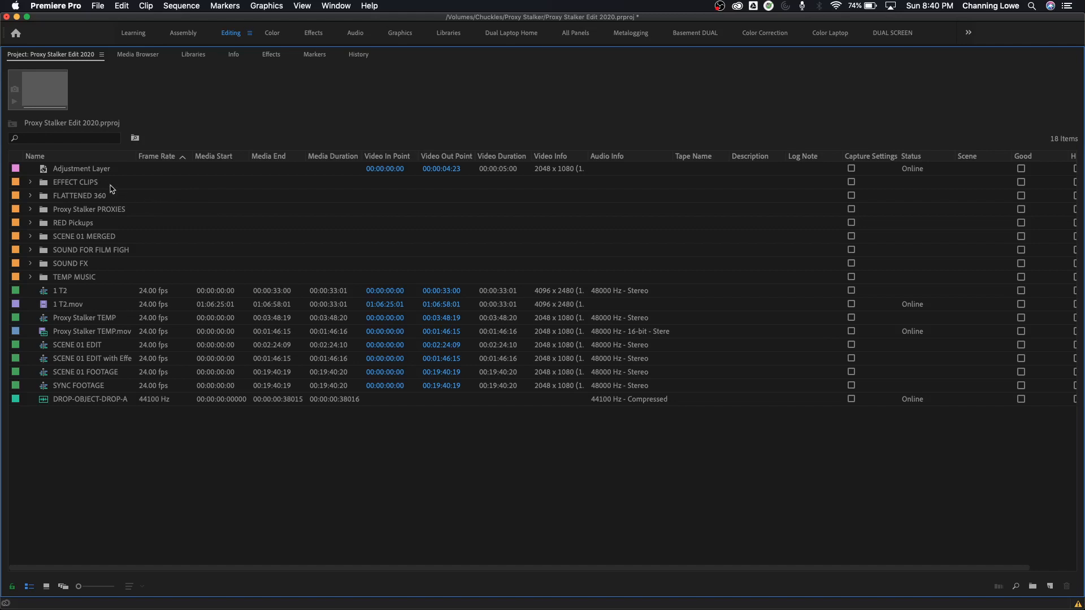
mouse_move(65, 374)
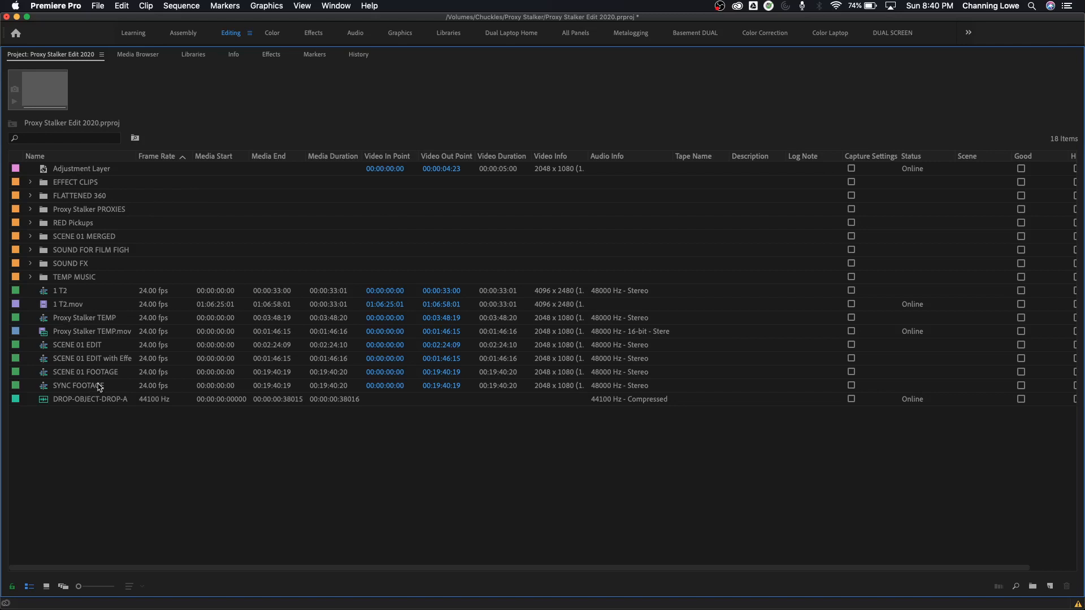
mouse_move(103, 238)
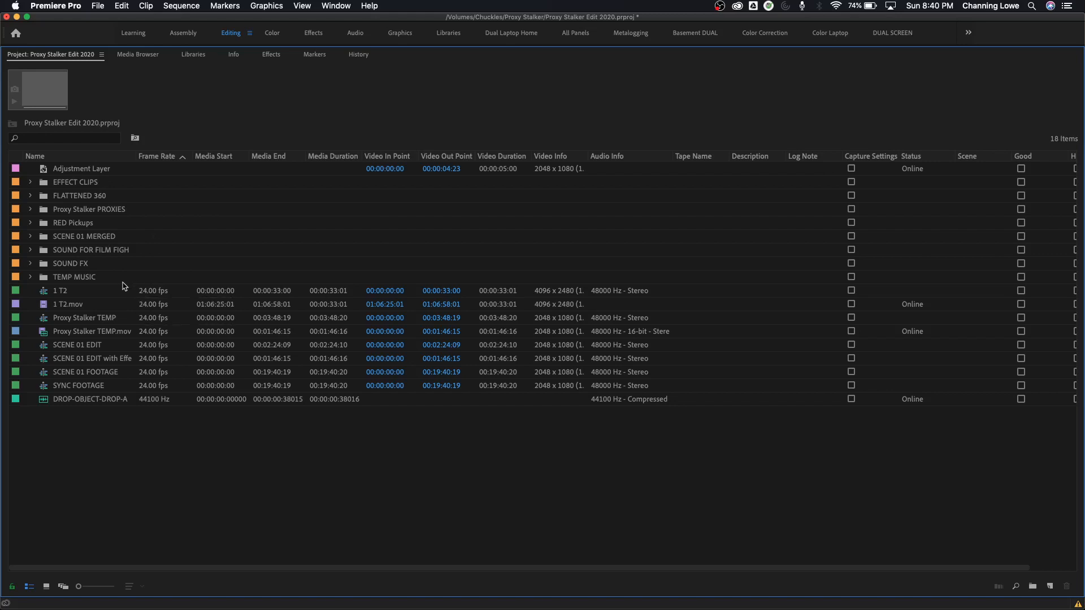
Expand the RED Pickups bin to reveal its four A003 RED clips at 23.976 fps.
left_click(30, 249)
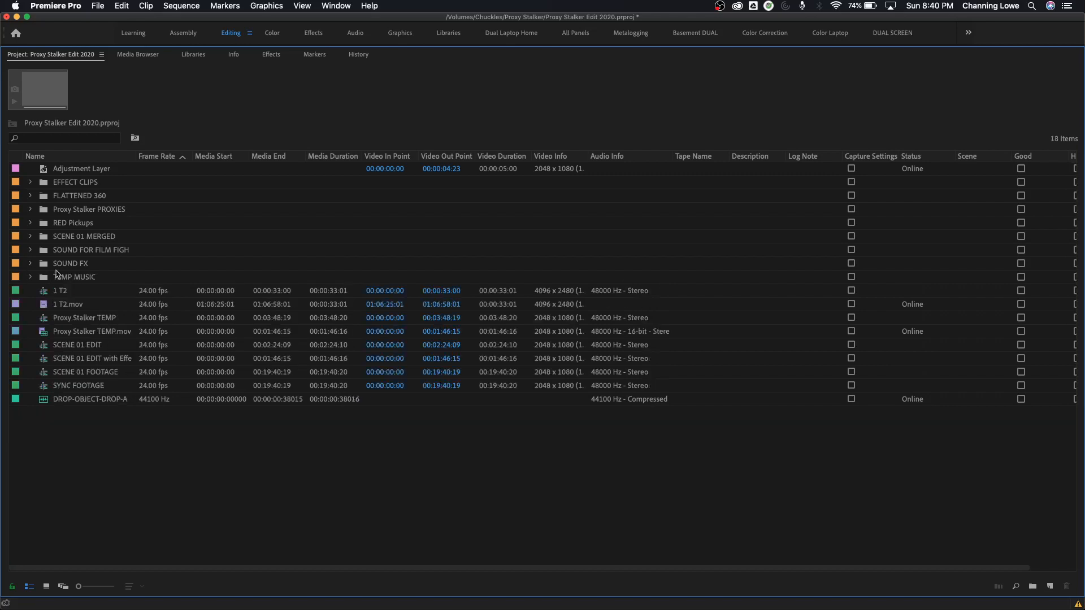
left_click(30, 222)
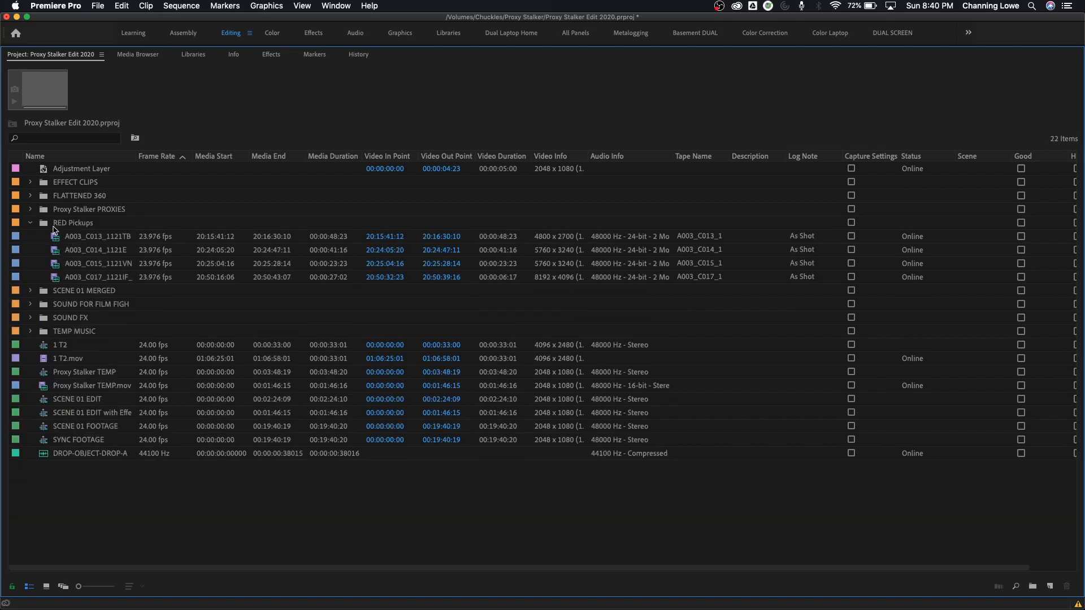
Collapse the RED Pickups bin, returning the project list to 18 items.
left_click(30, 222)
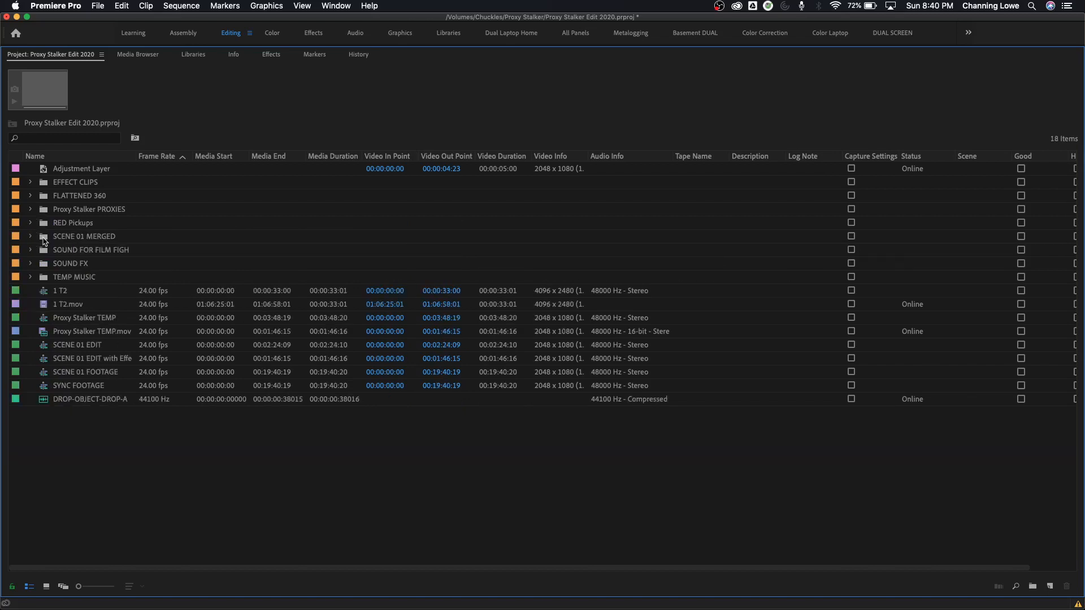
mouse_move(48, 228)
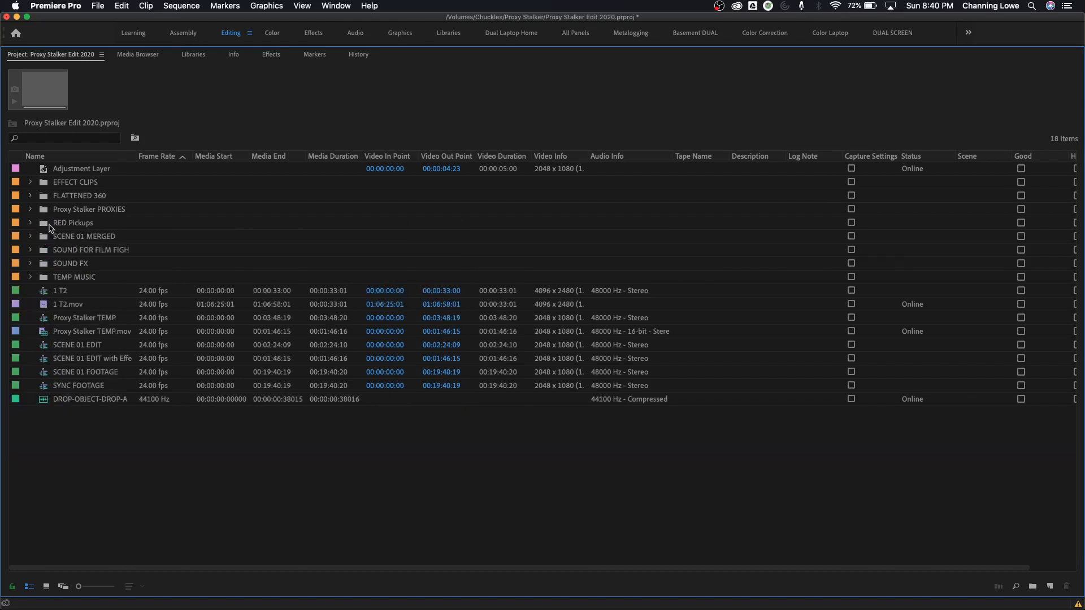
mouse_move(46, 231)
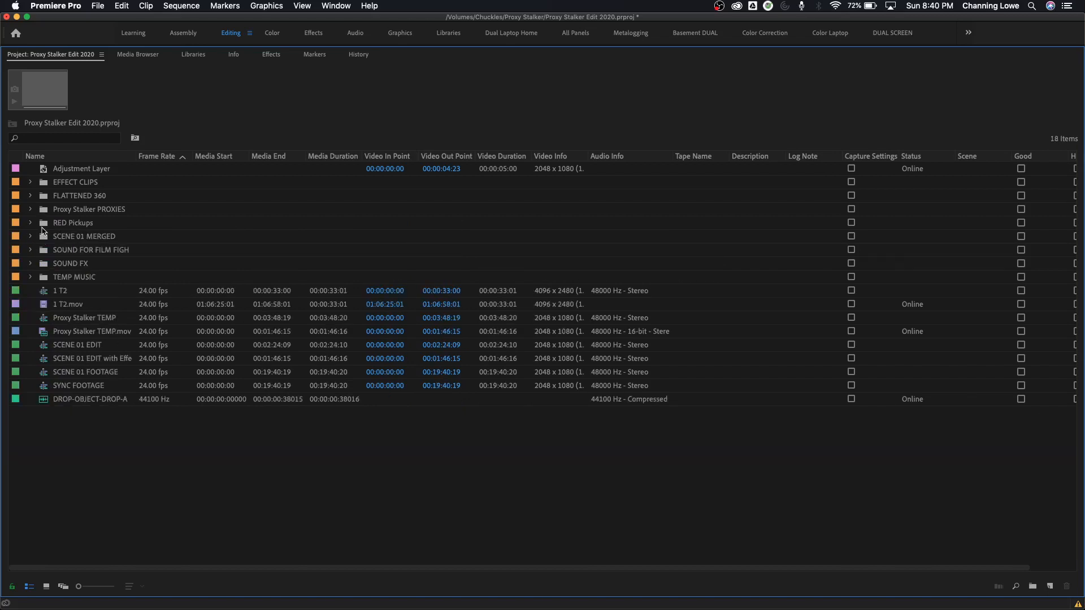
mouse_move(481, 399)
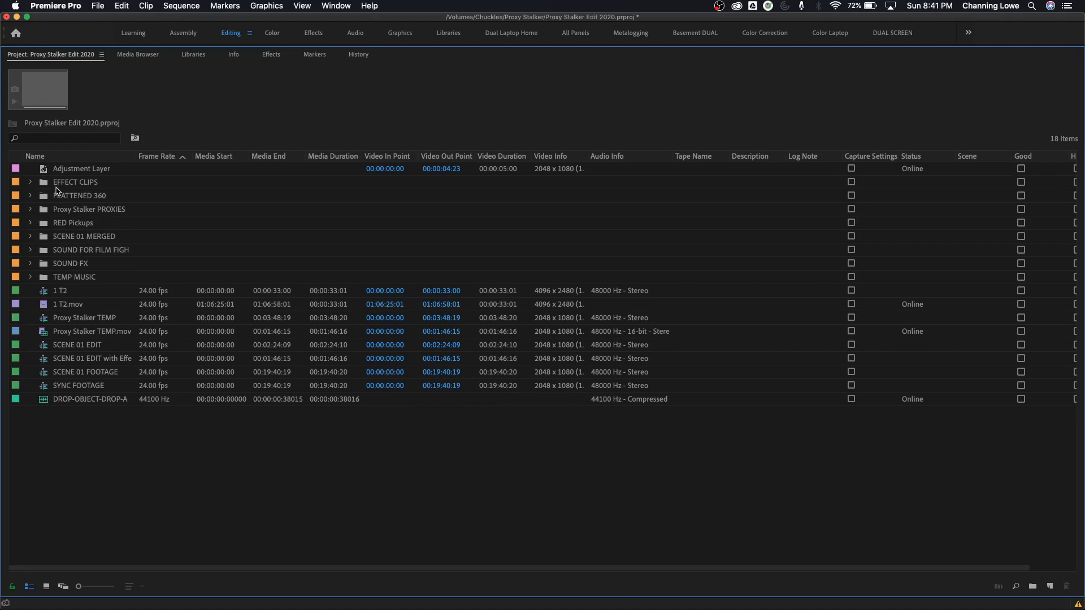
mouse_move(55, 191)
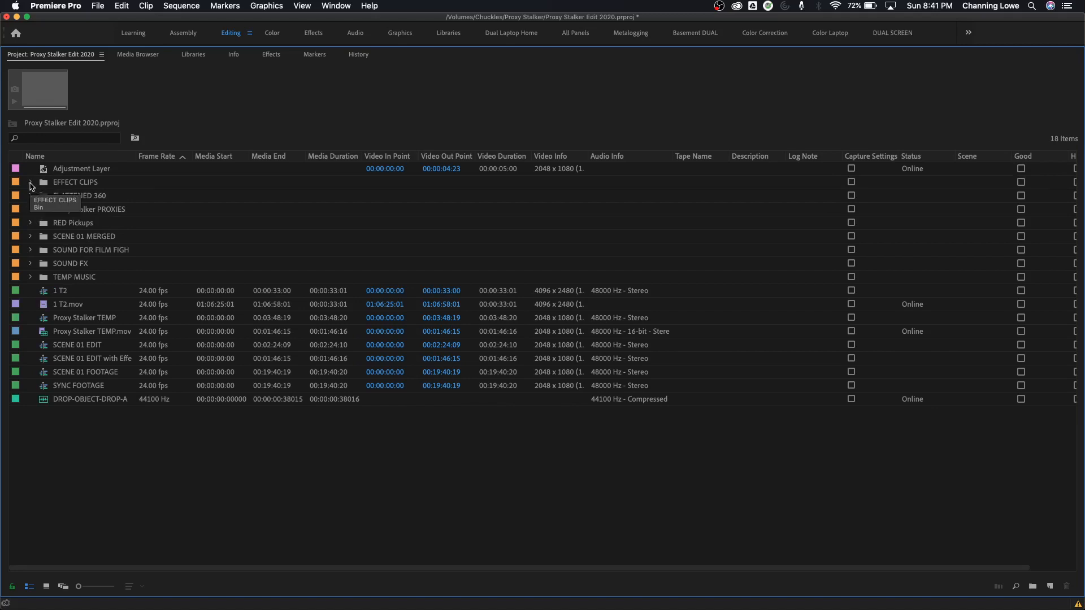
mouse_move(28, 586)
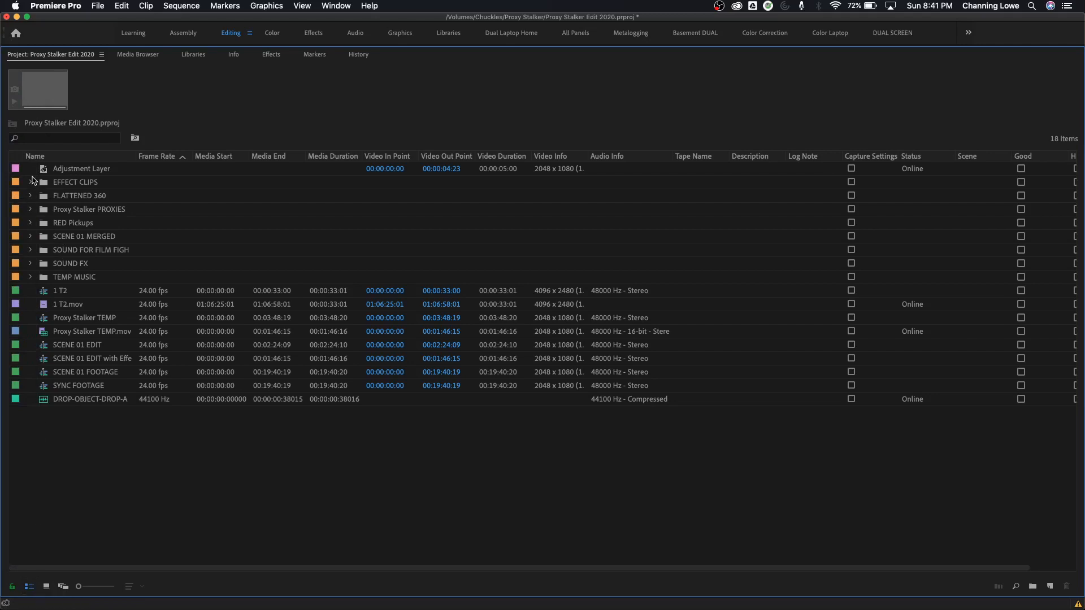
mouse_move(38, 201)
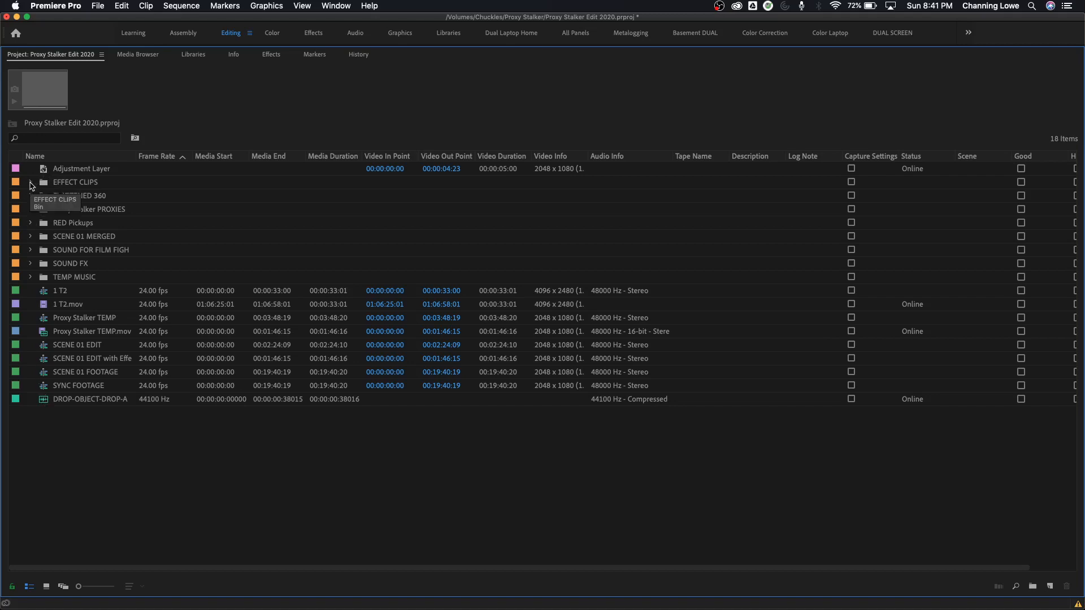
left_click(31, 182)
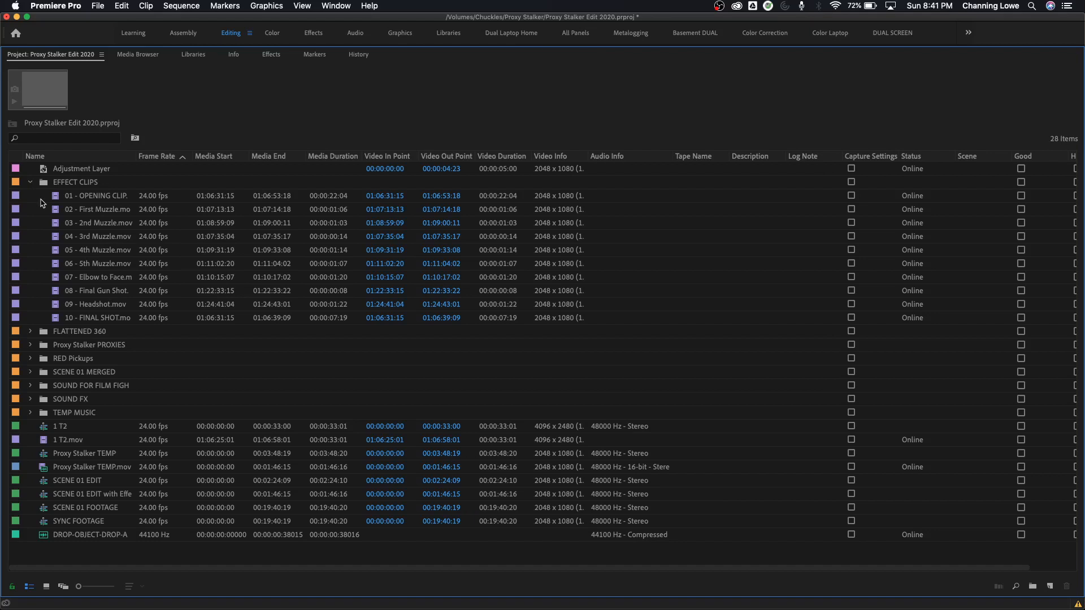
mouse_move(62, 253)
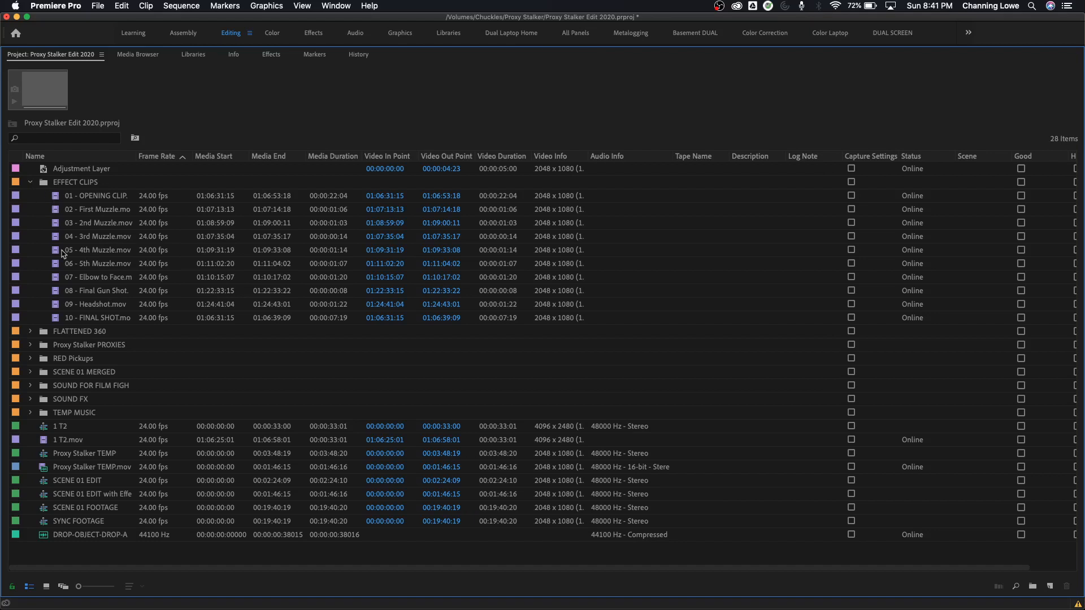
left_click(30, 182)
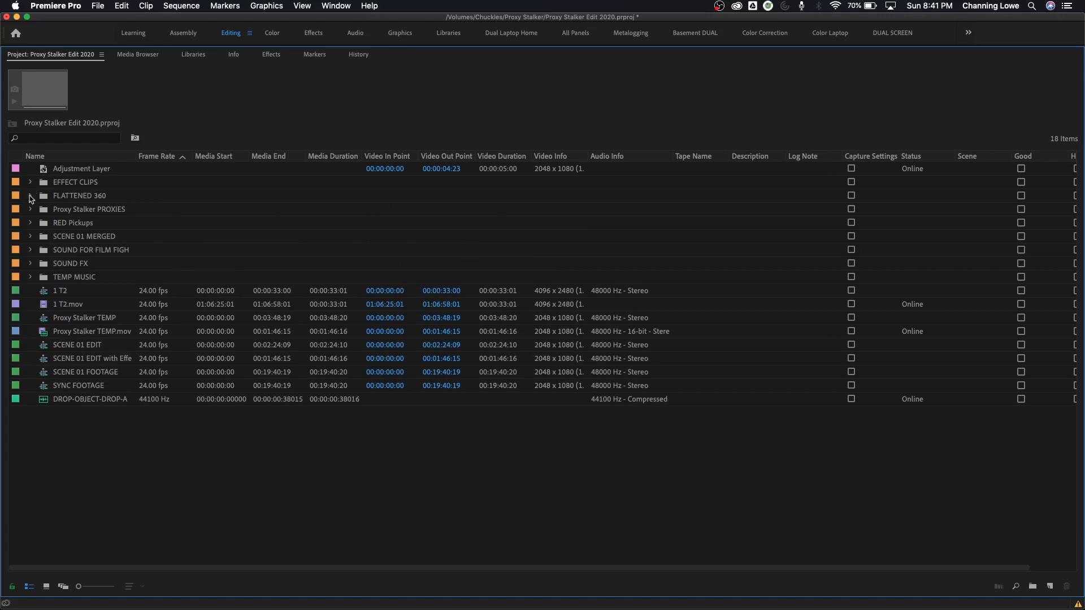
mouse_move(78, 207)
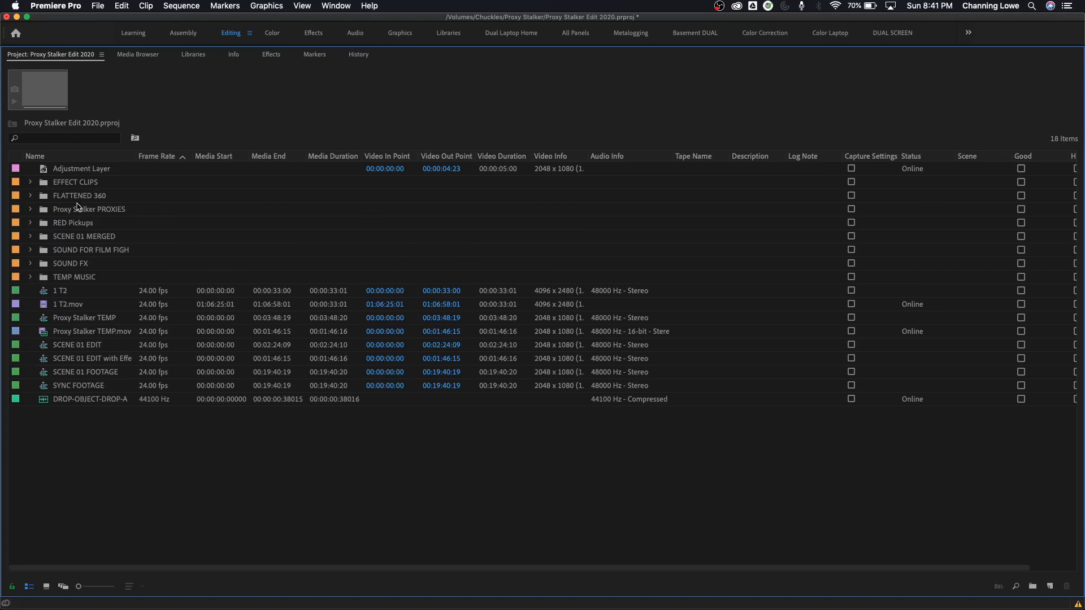
mouse_move(192, 220)
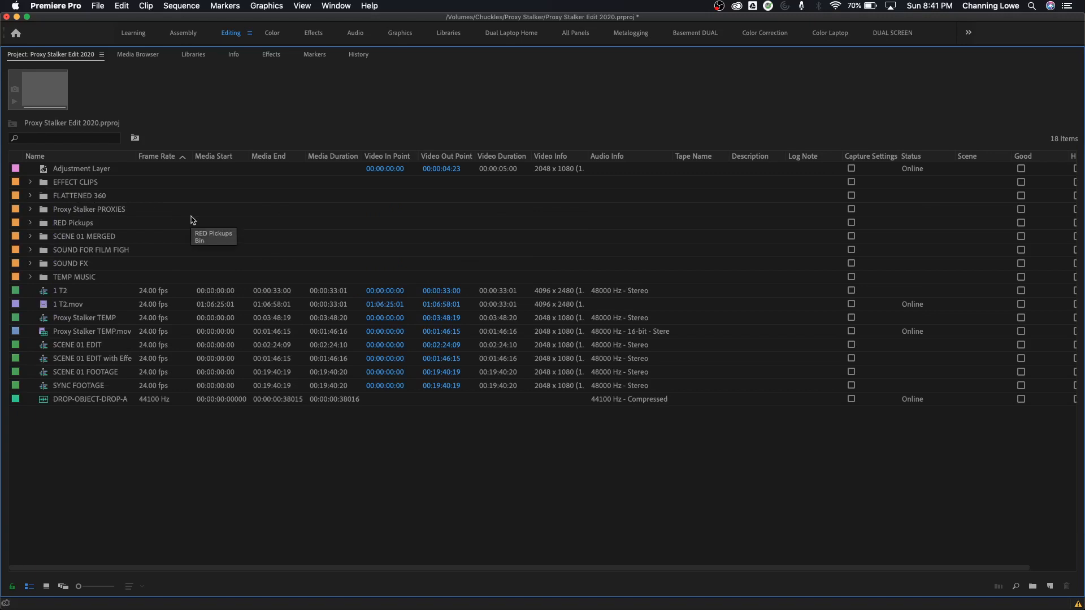
mouse_move(300, 514)
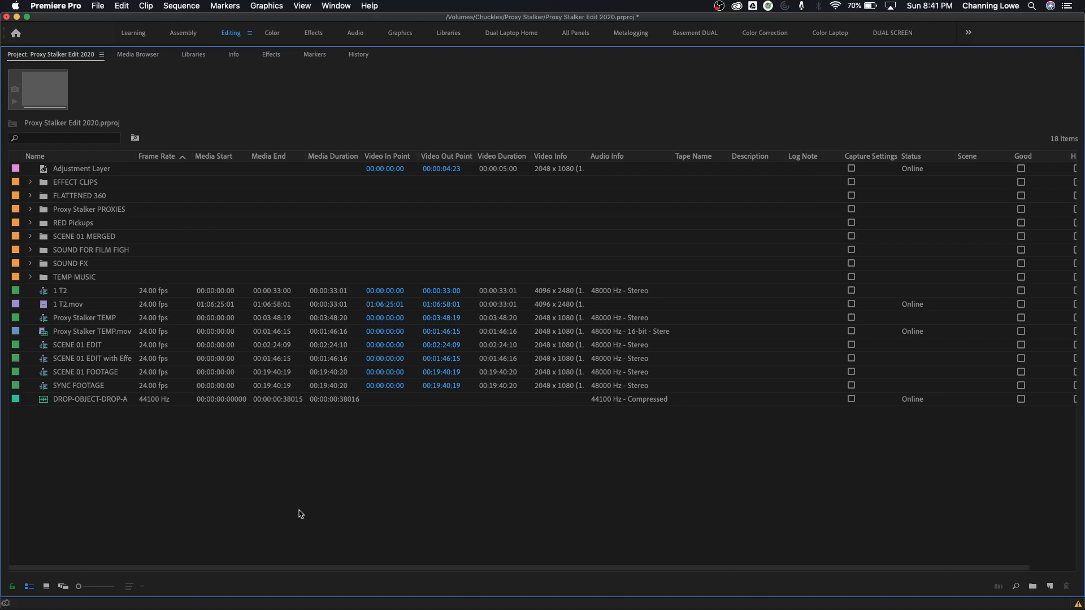
left_click(81, 168)
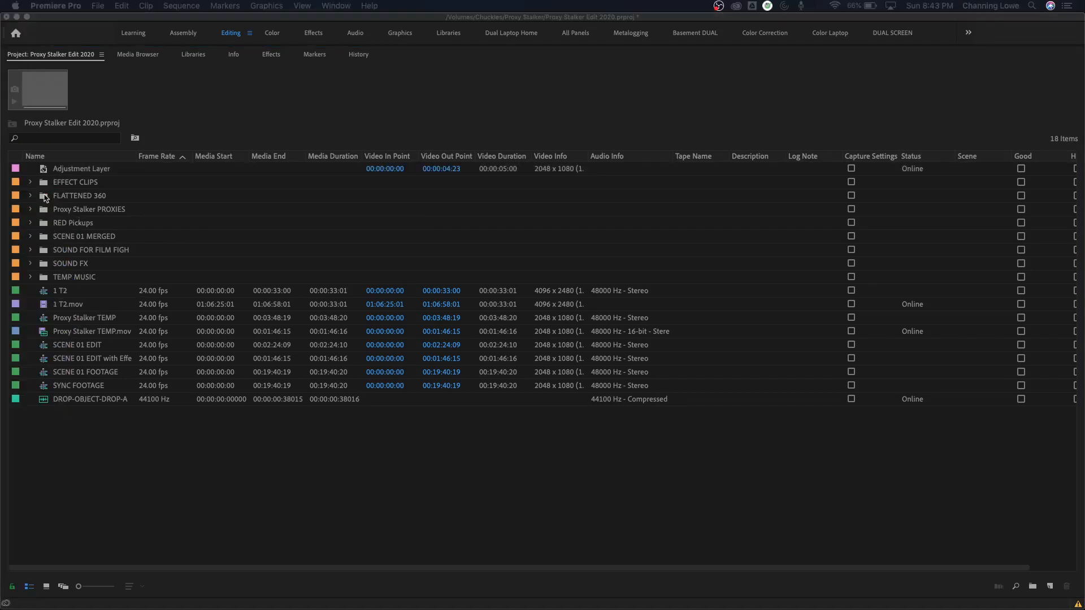
mouse_move(143, 243)
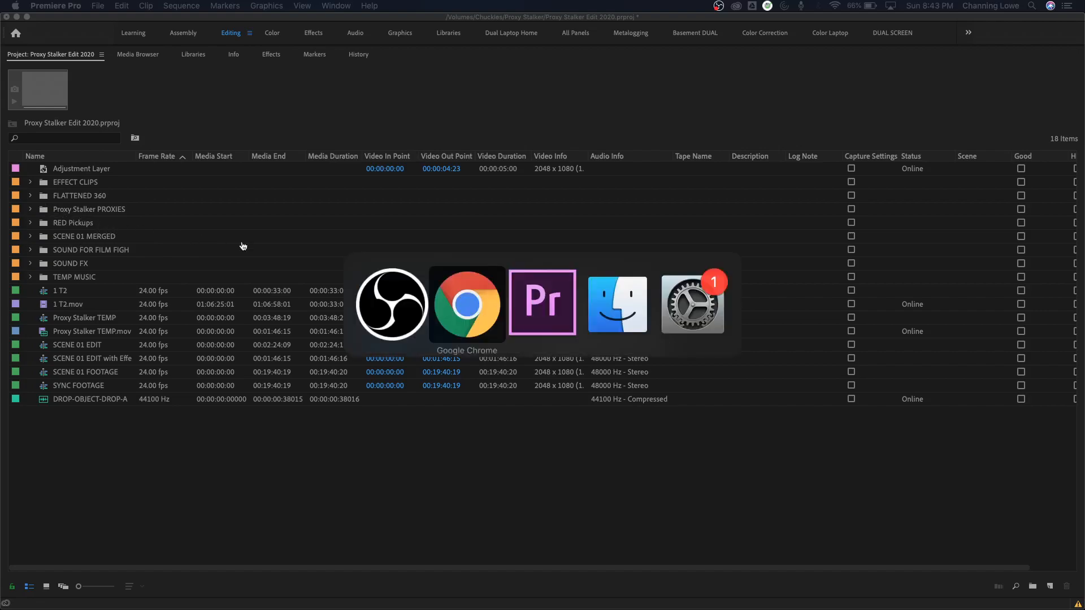
Bring Chrome forward showing the Steenbeck+Trim-Bin.jpg photo of the editing table and trim bin.
left_click(467, 303)
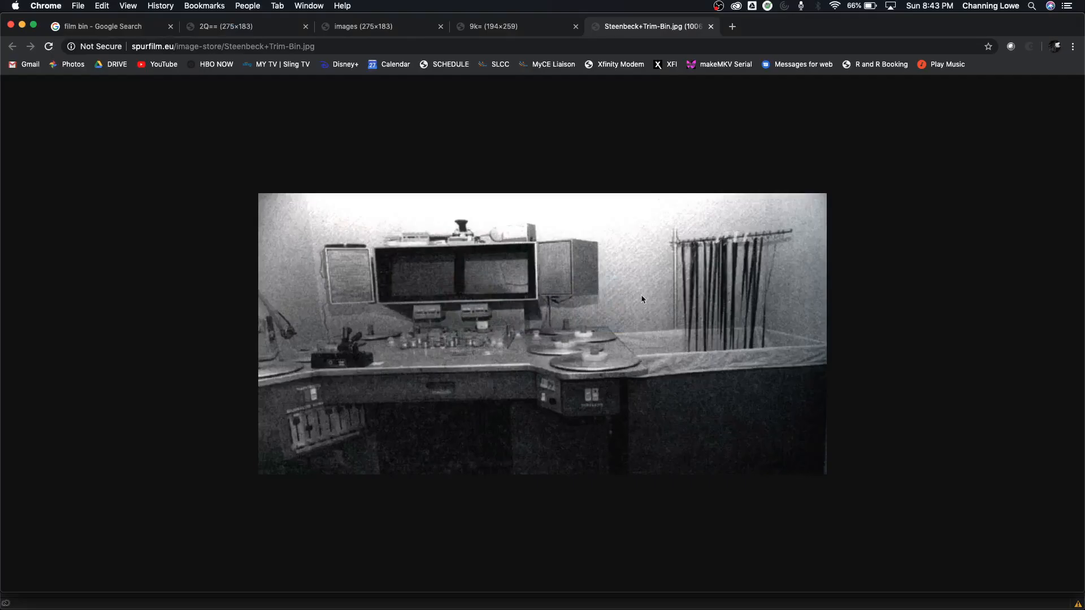
mouse_move(676, 264)
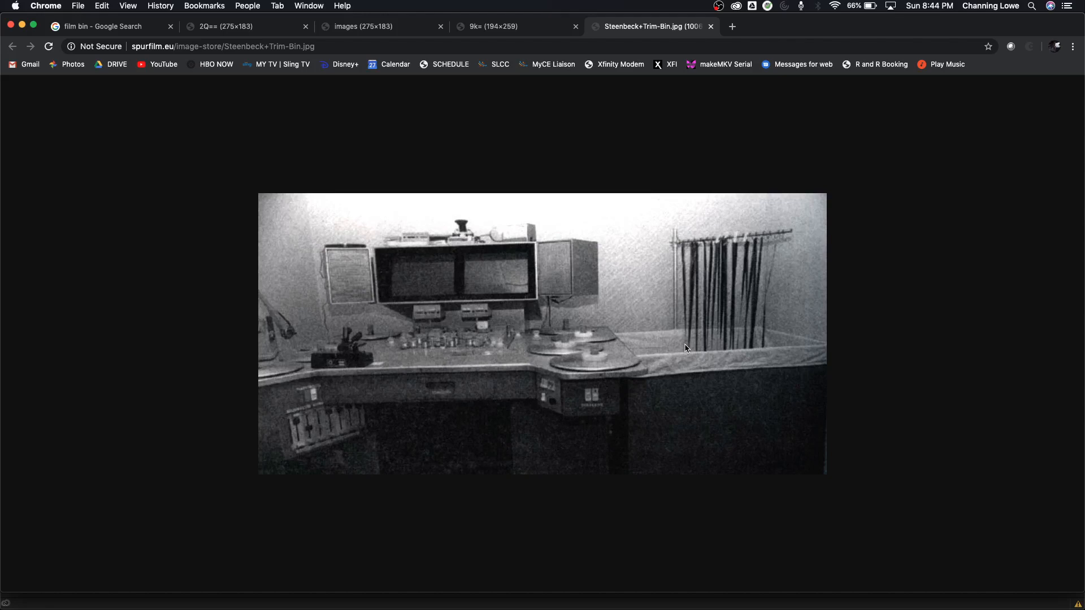
mouse_move(771, 249)
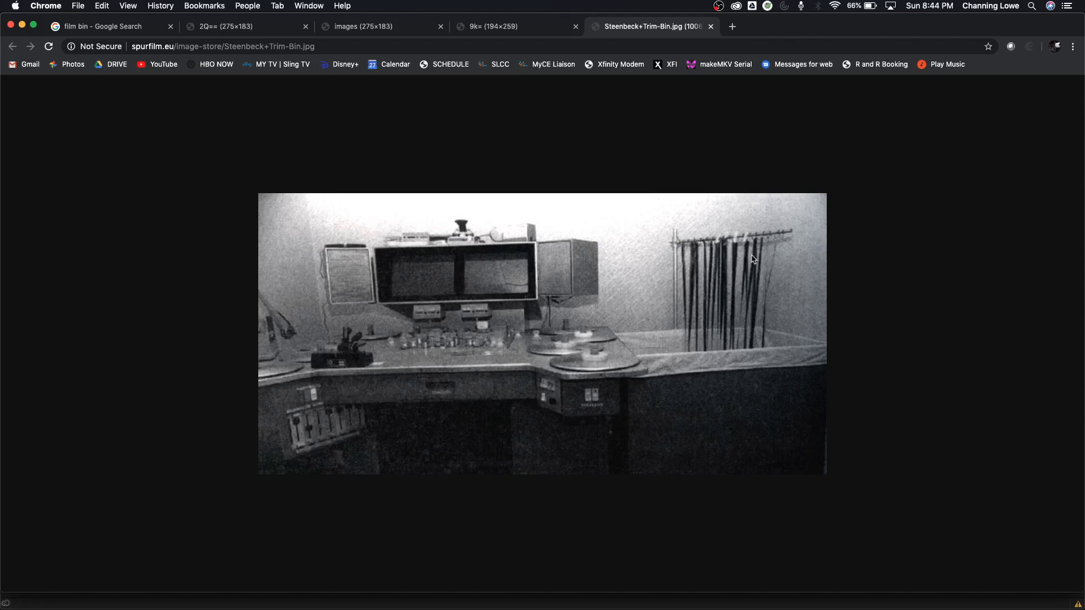
mouse_move(747, 287)
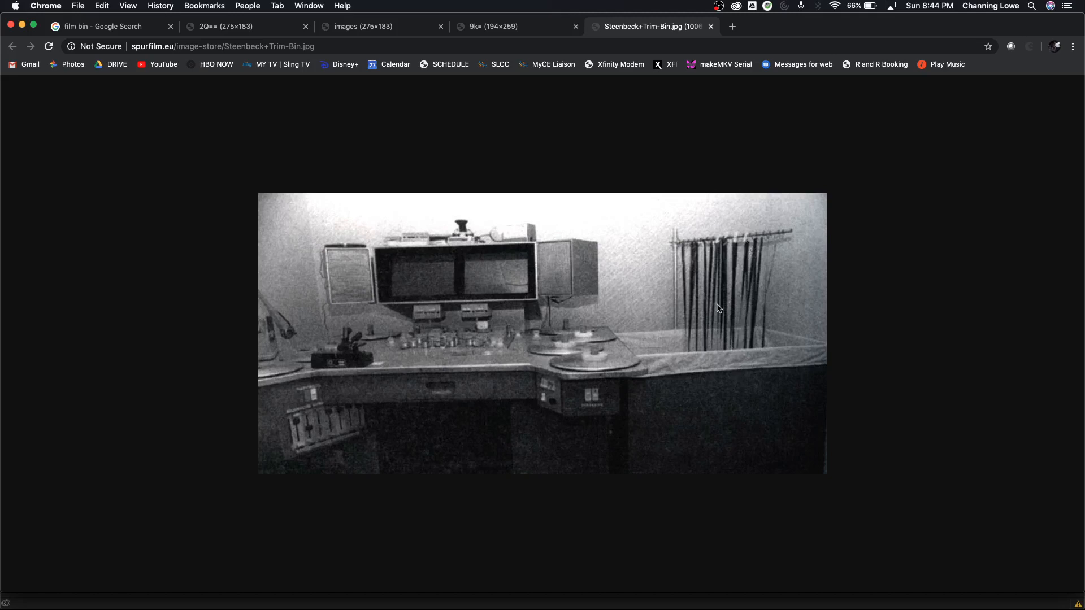
mouse_move(703, 270)
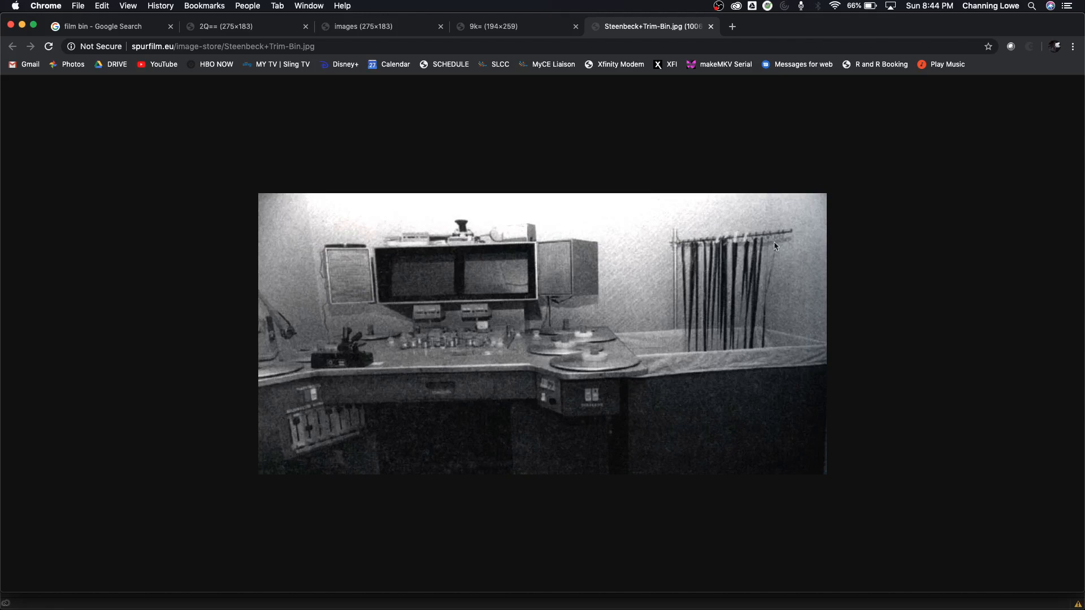
mouse_move(727, 247)
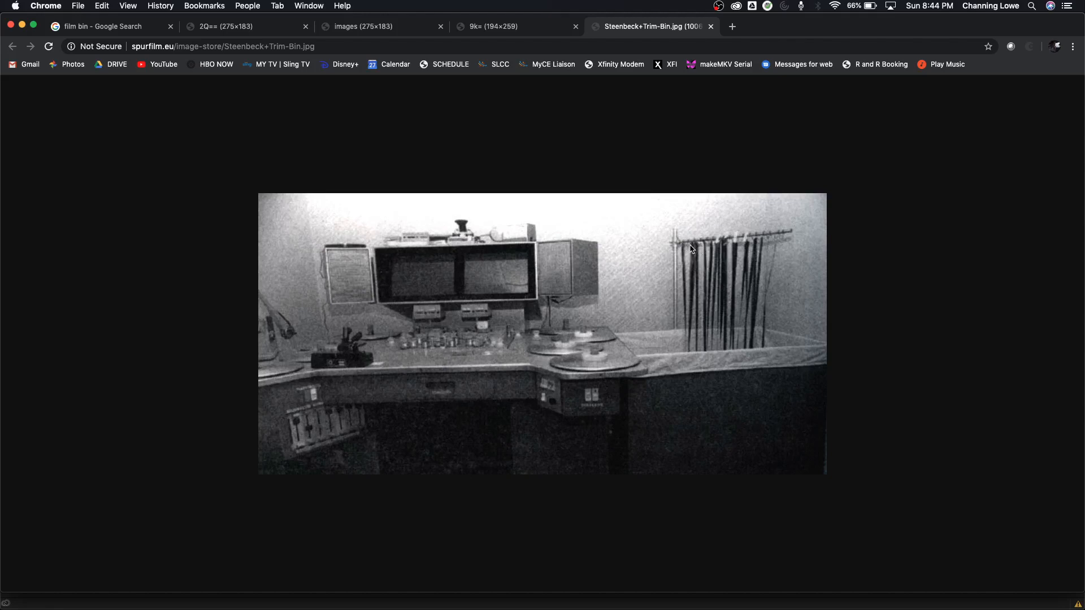
mouse_move(685, 256)
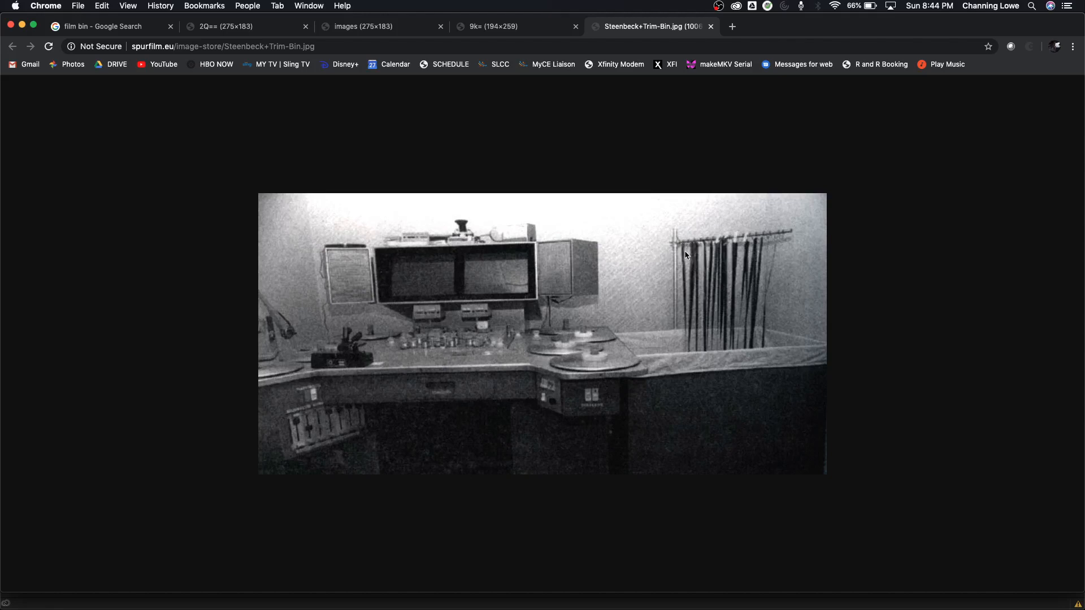
mouse_move(688, 240)
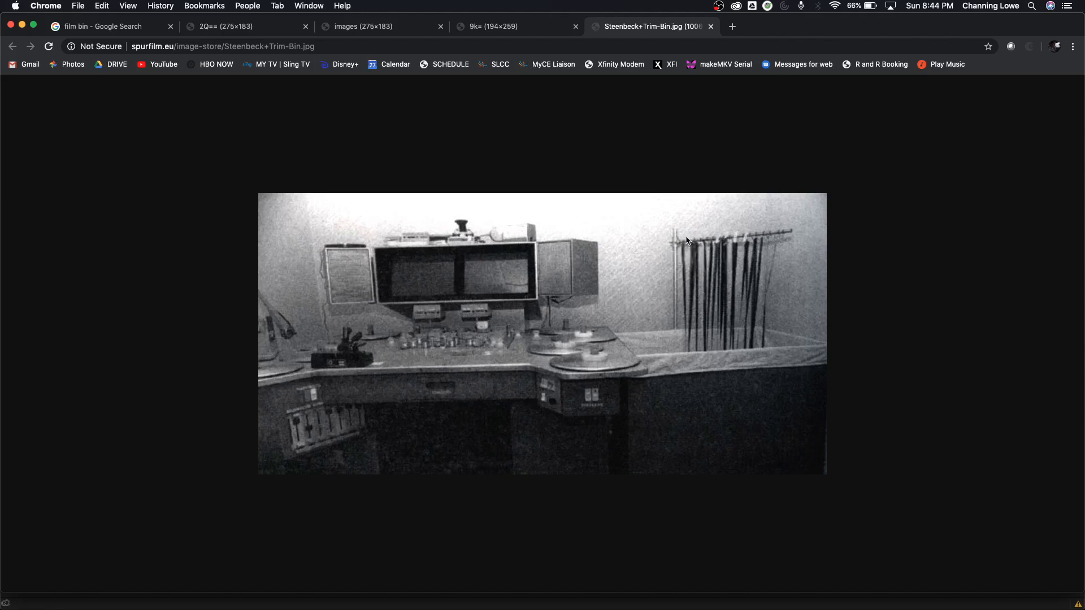
mouse_move(701, 253)
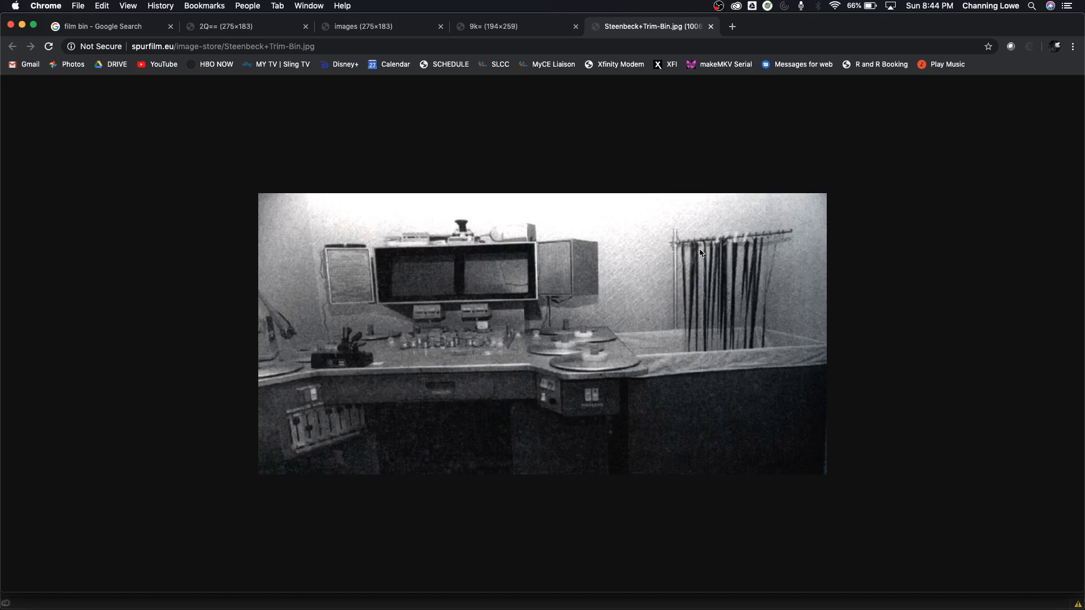
mouse_move(695, 379)
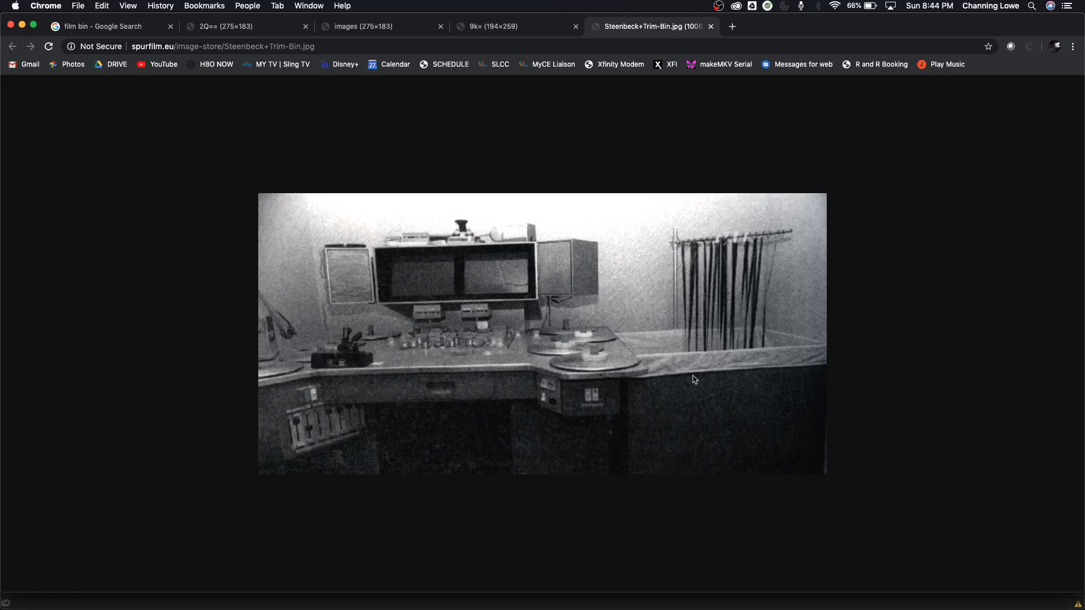
mouse_move(688, 404)
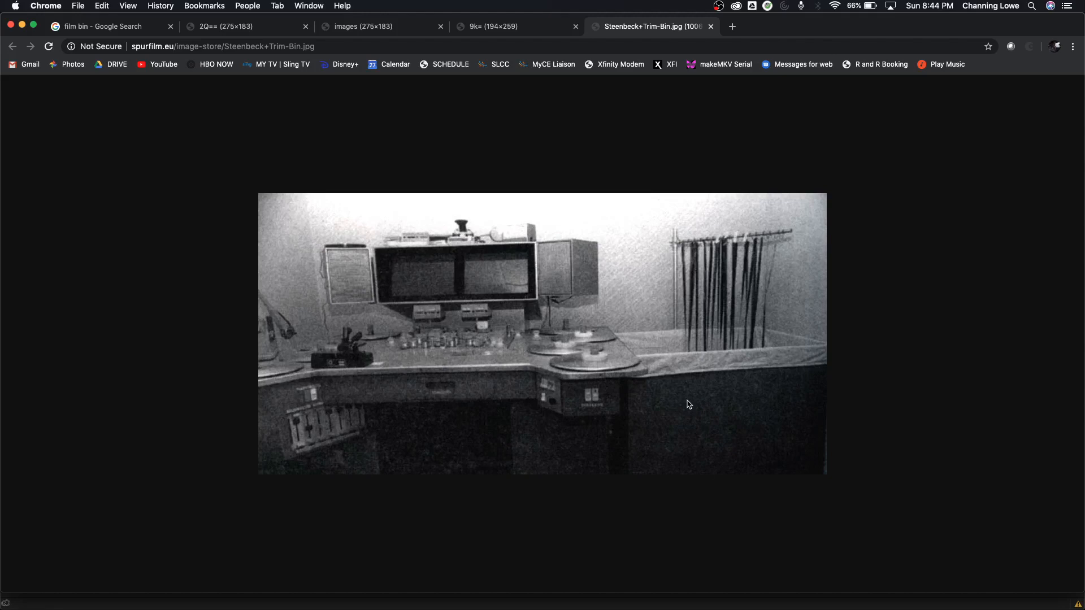
mouse_move(725, 379)
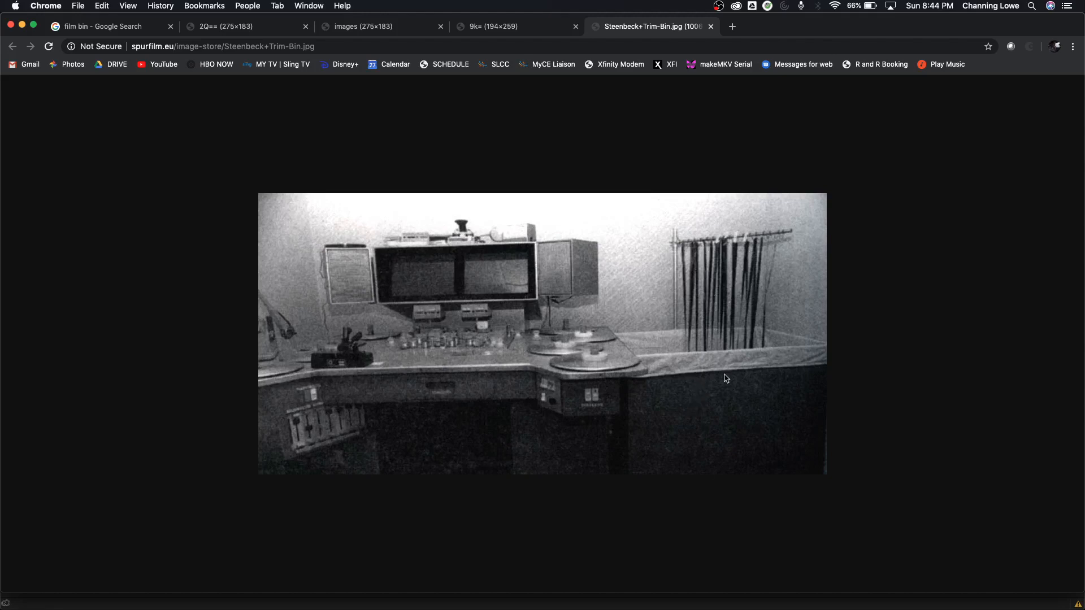
mouse_move(763, 242)
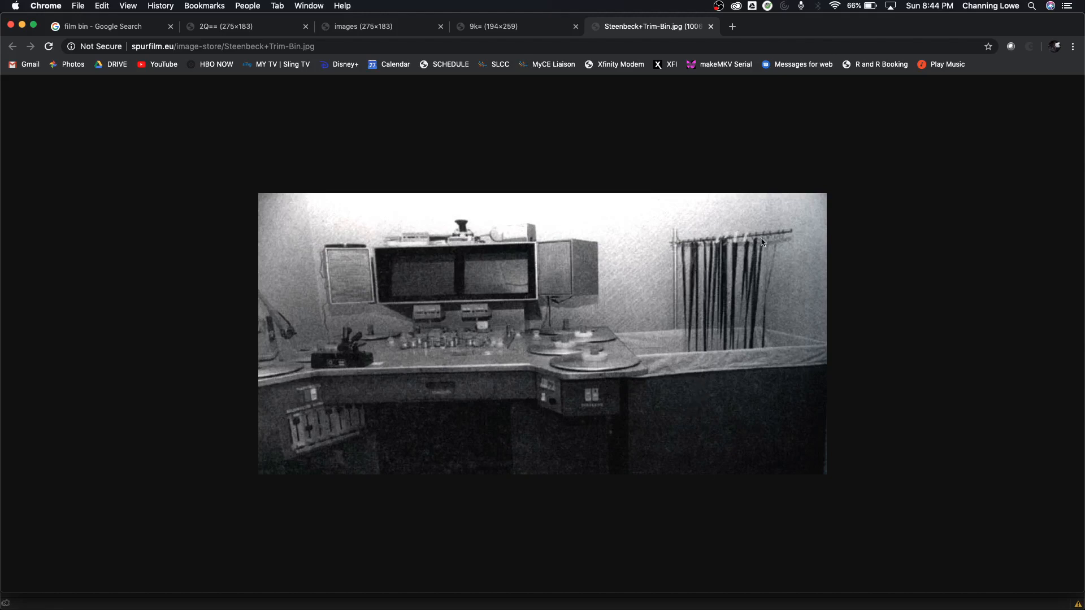
mouse_move(685, 249)
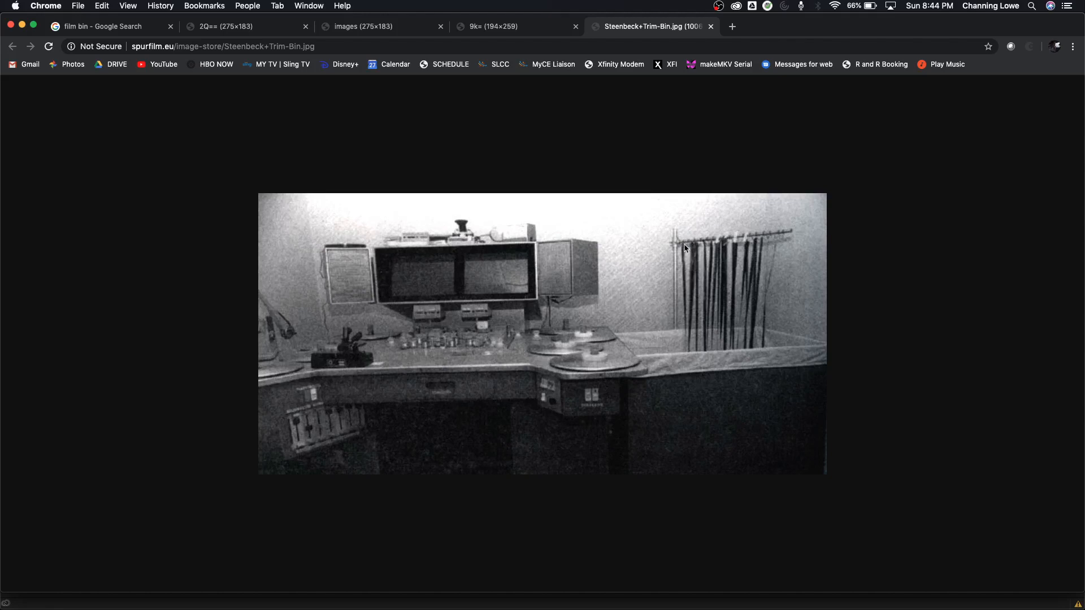
mouse_move(754, 246)
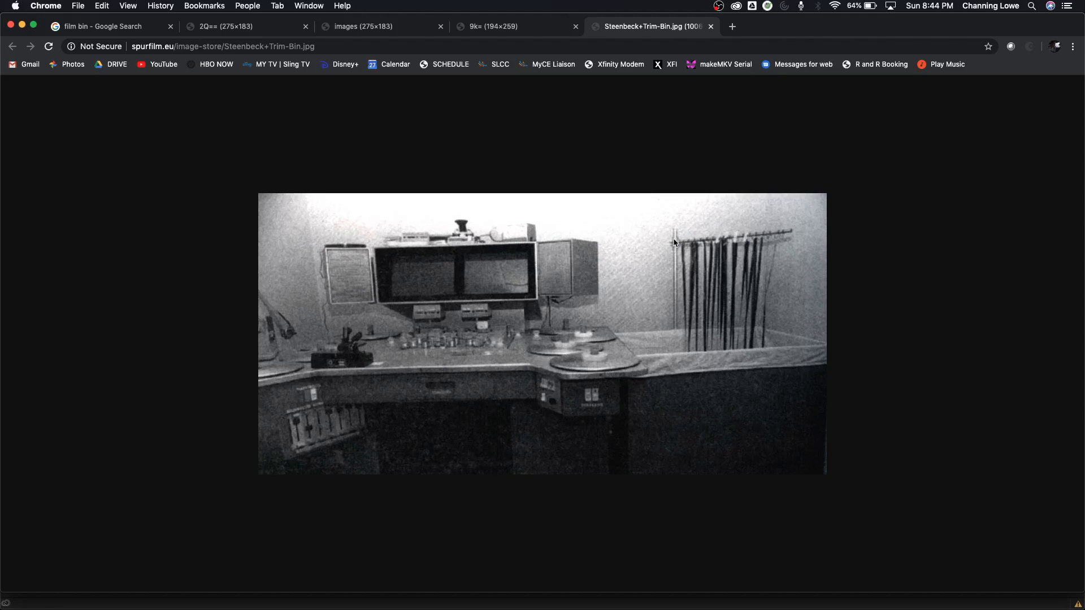
mouse_move(716, 254)
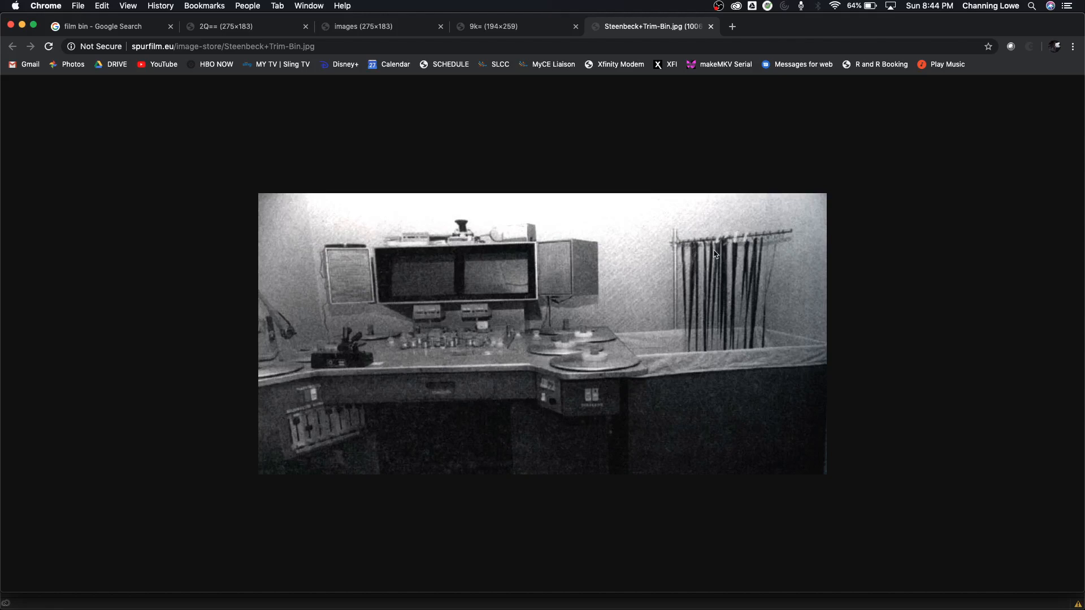
mouse_move(716, 247)
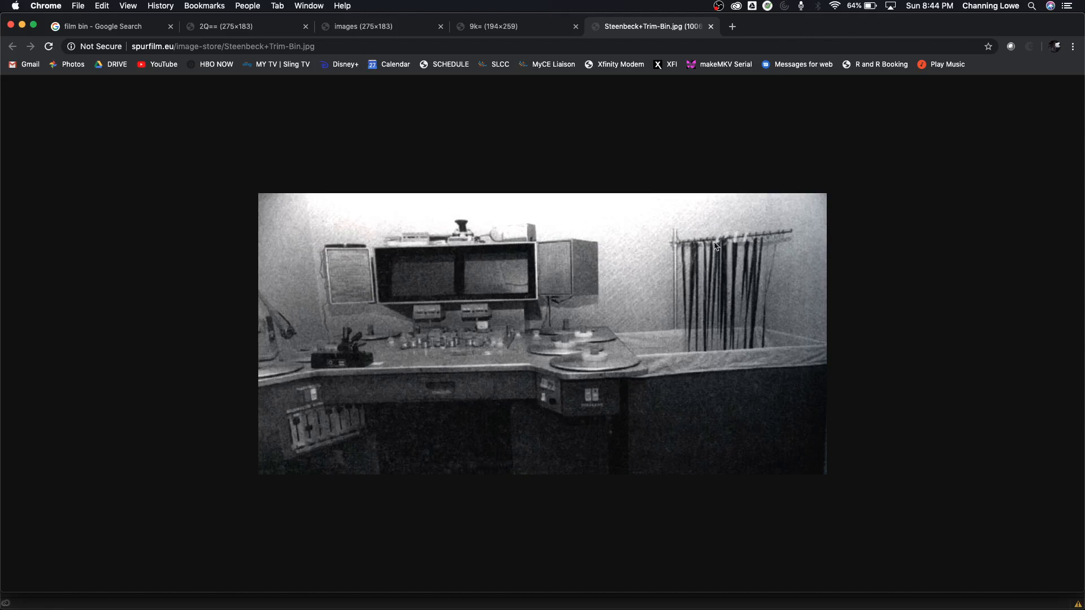
mouse_move(682, 255)
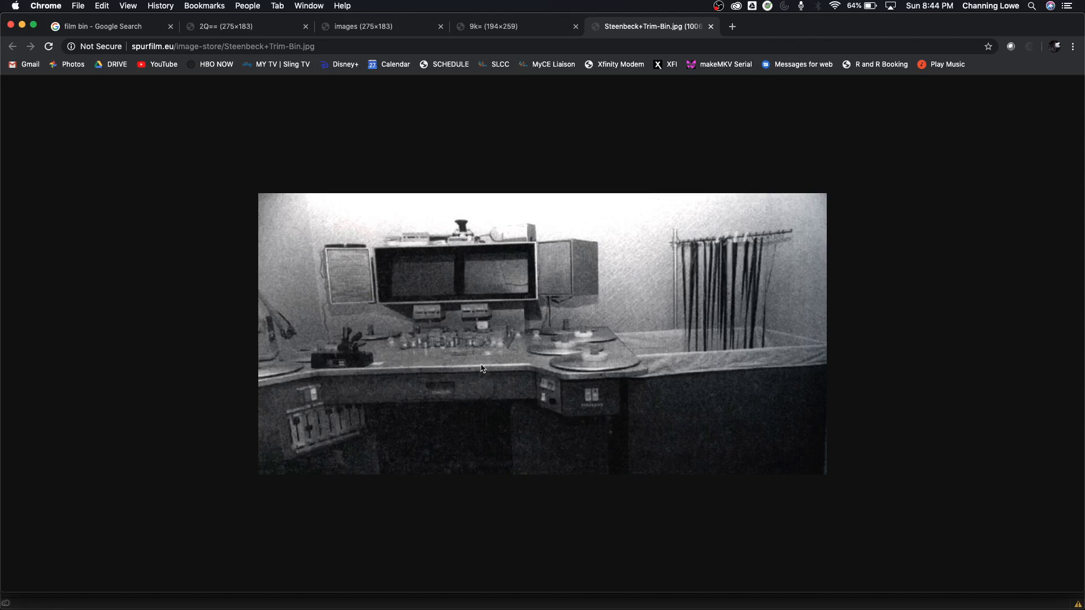
mouse_move(677, 293)
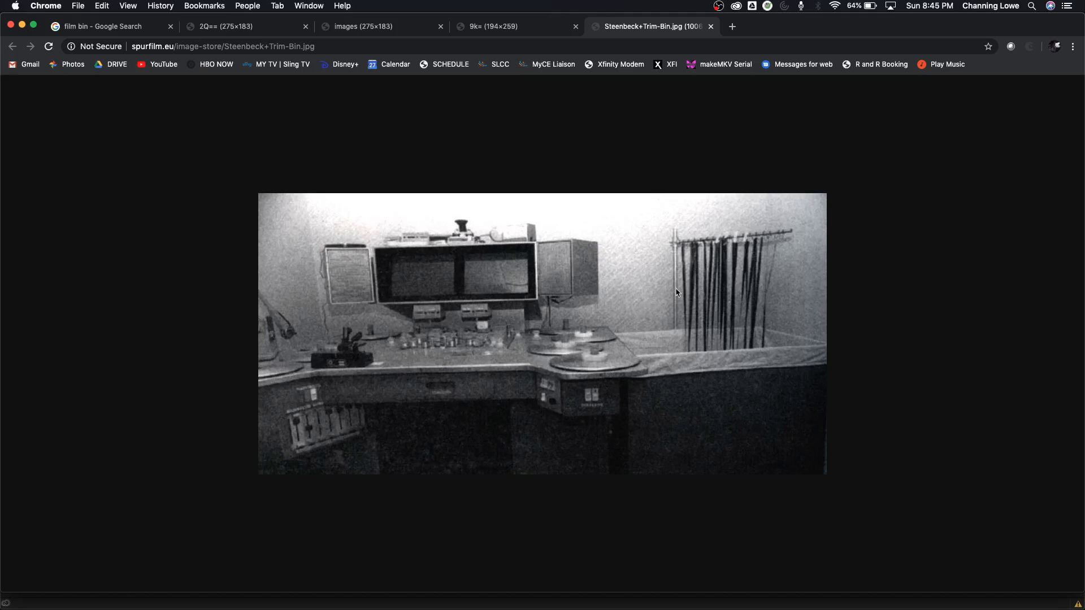
mouse_move(725, 339)
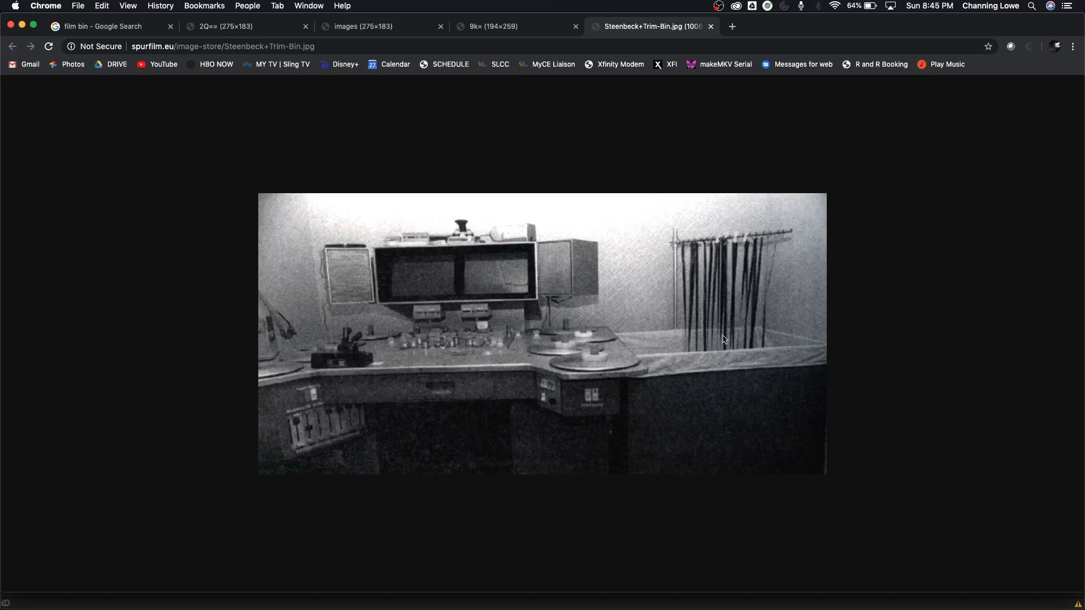
mouse_move(700, 261)
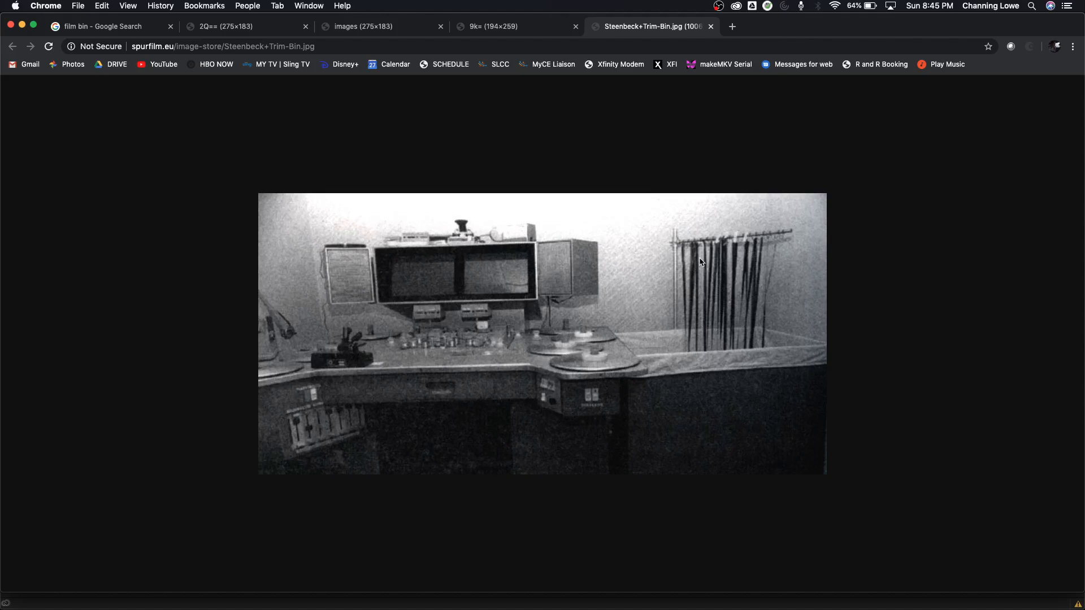
mouse_move(690, 407)
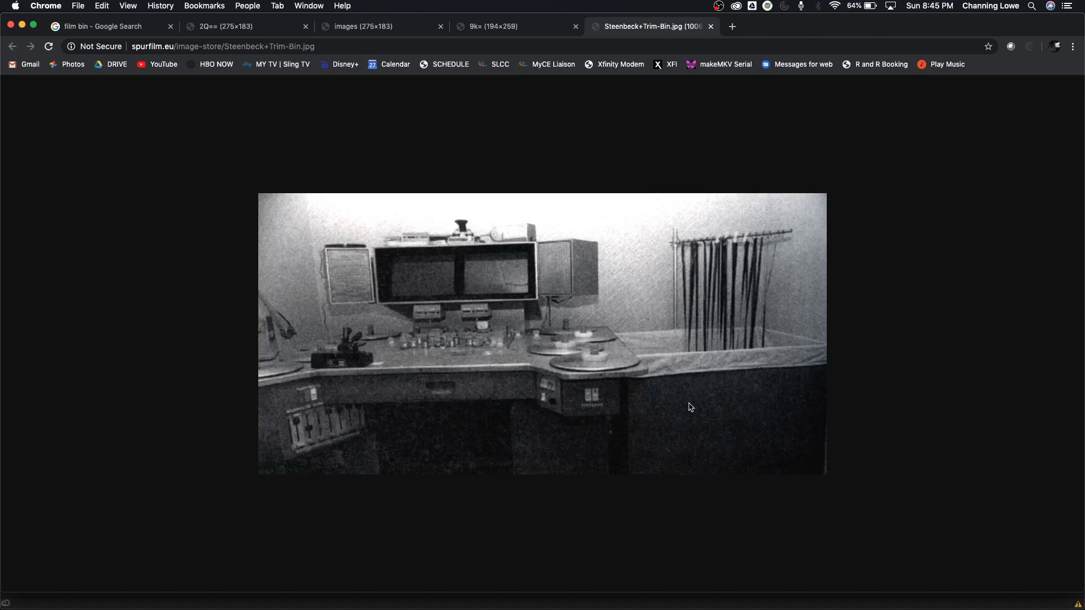
mouse_move(685, 413)
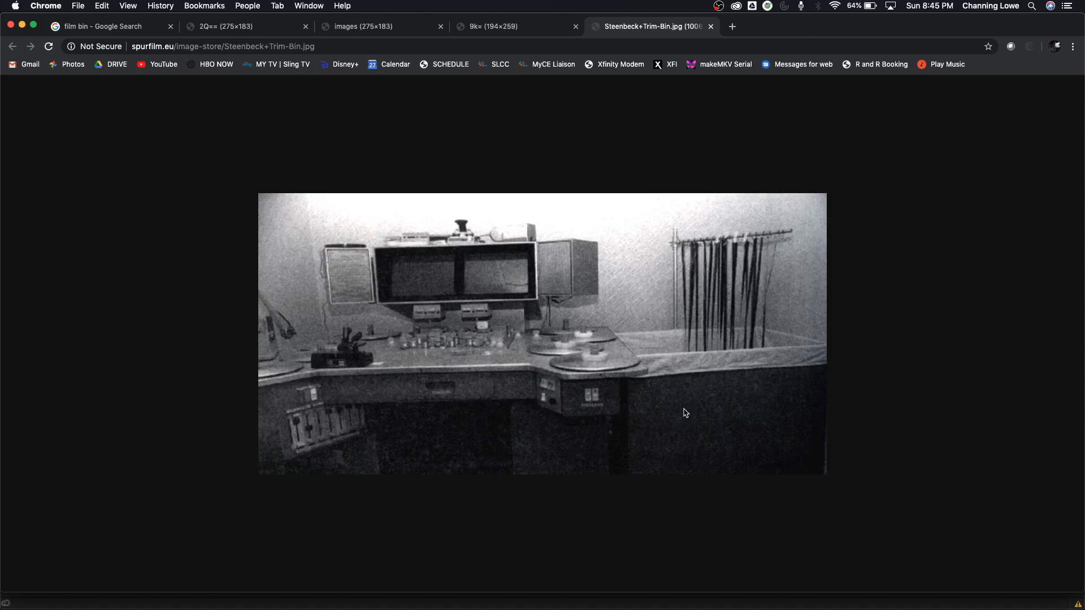
mouse_move(701, 287)
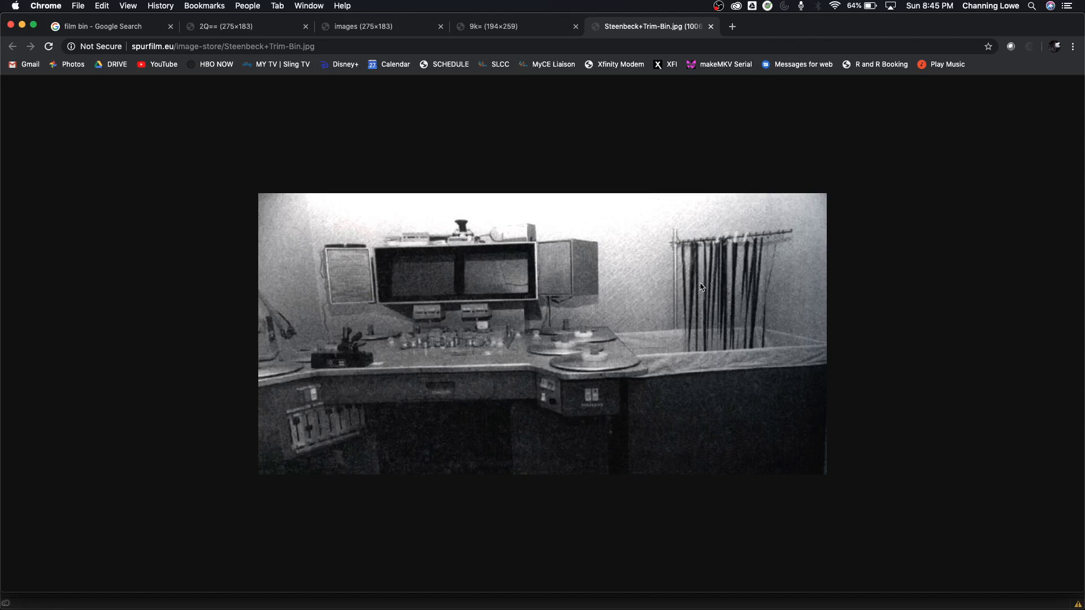
mouse_move(914, 319)
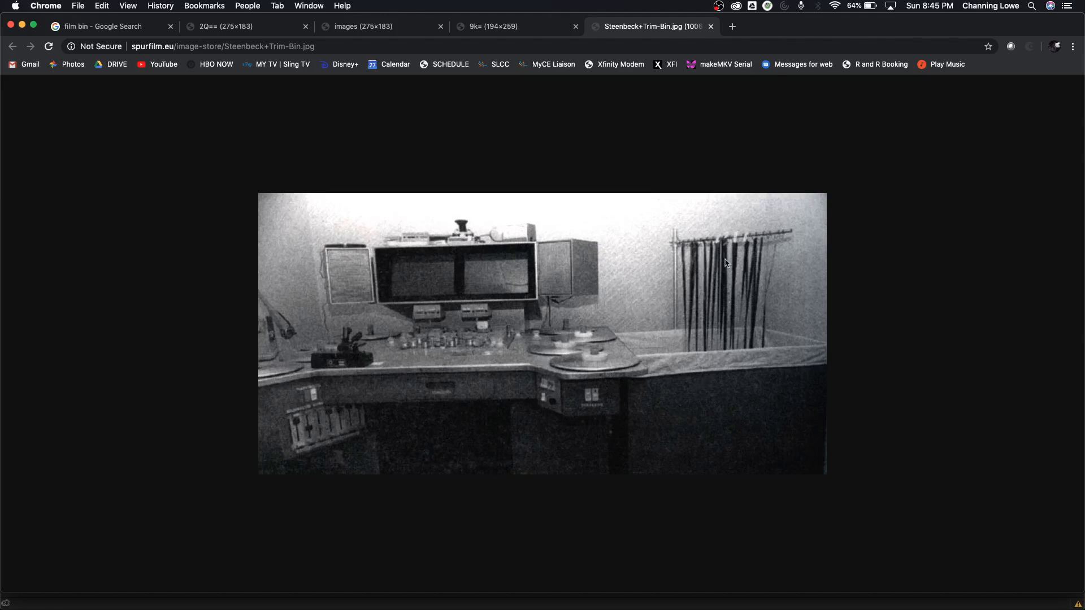
mouse_move(539, 288)
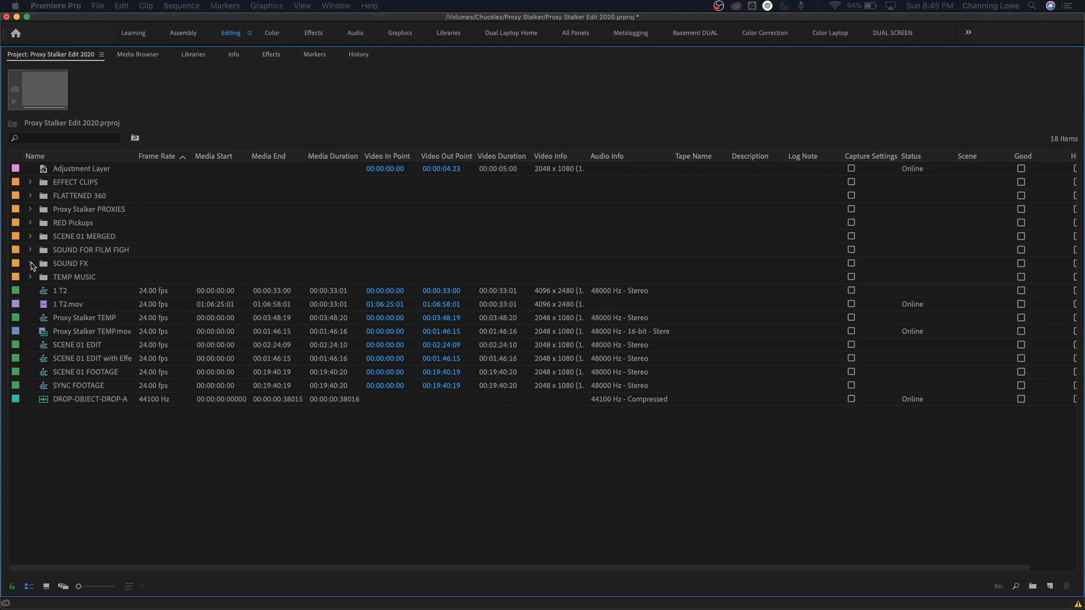
Expand the SOUND FX bin to show its sound effect clips, then collapse it again.
left_click(29, 263)
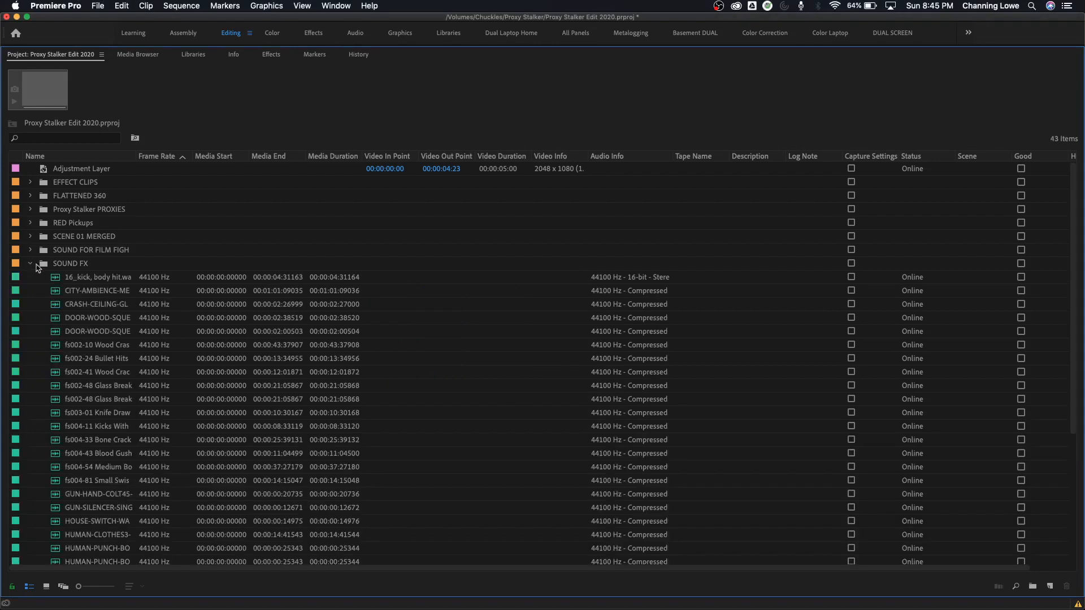
left_click(30, 265)
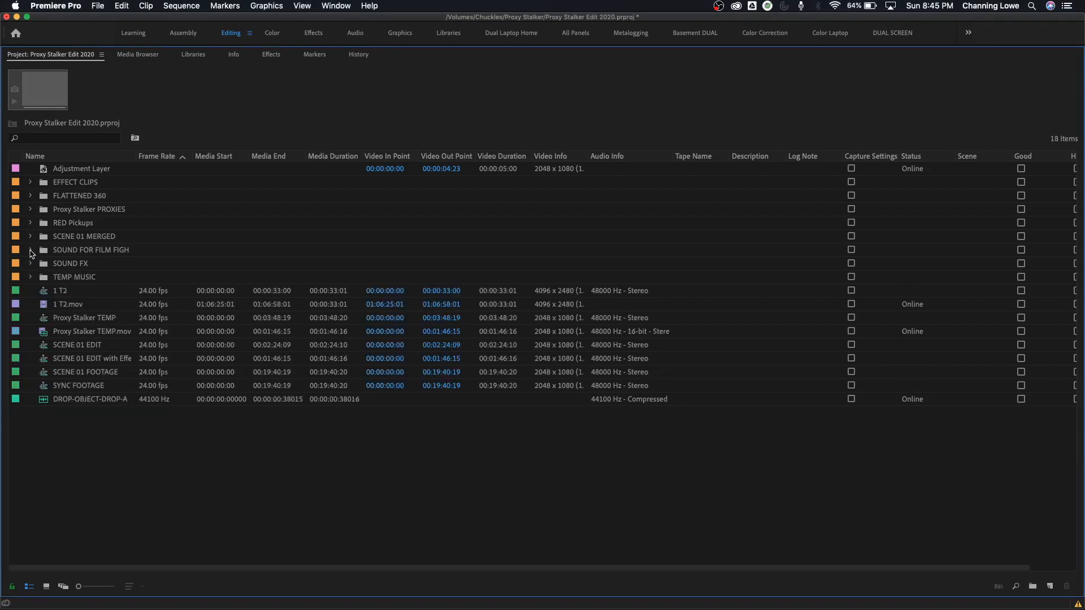
mouse_move(135, 427)
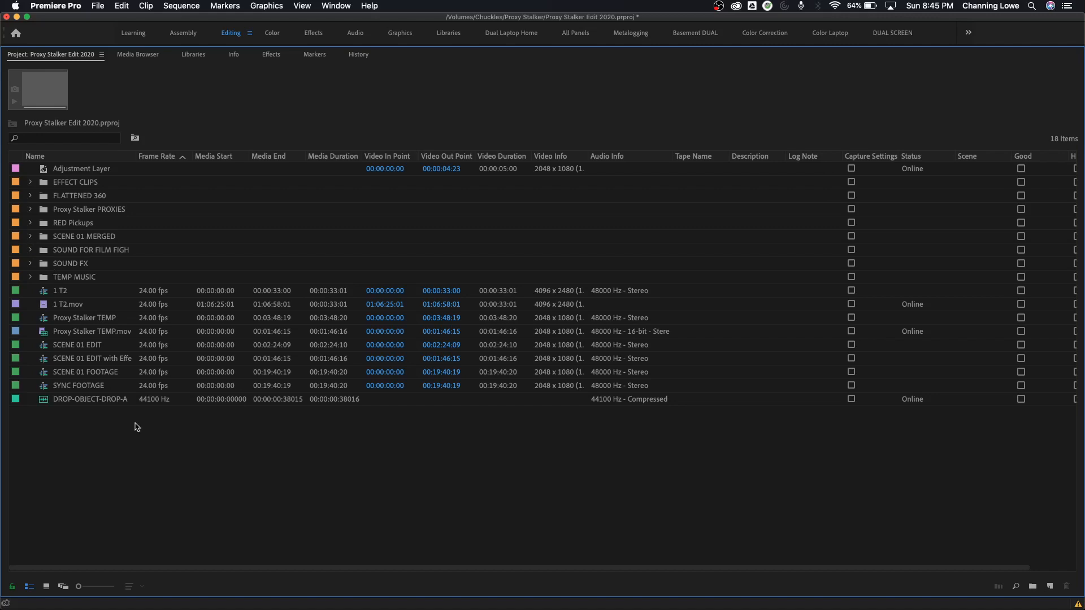